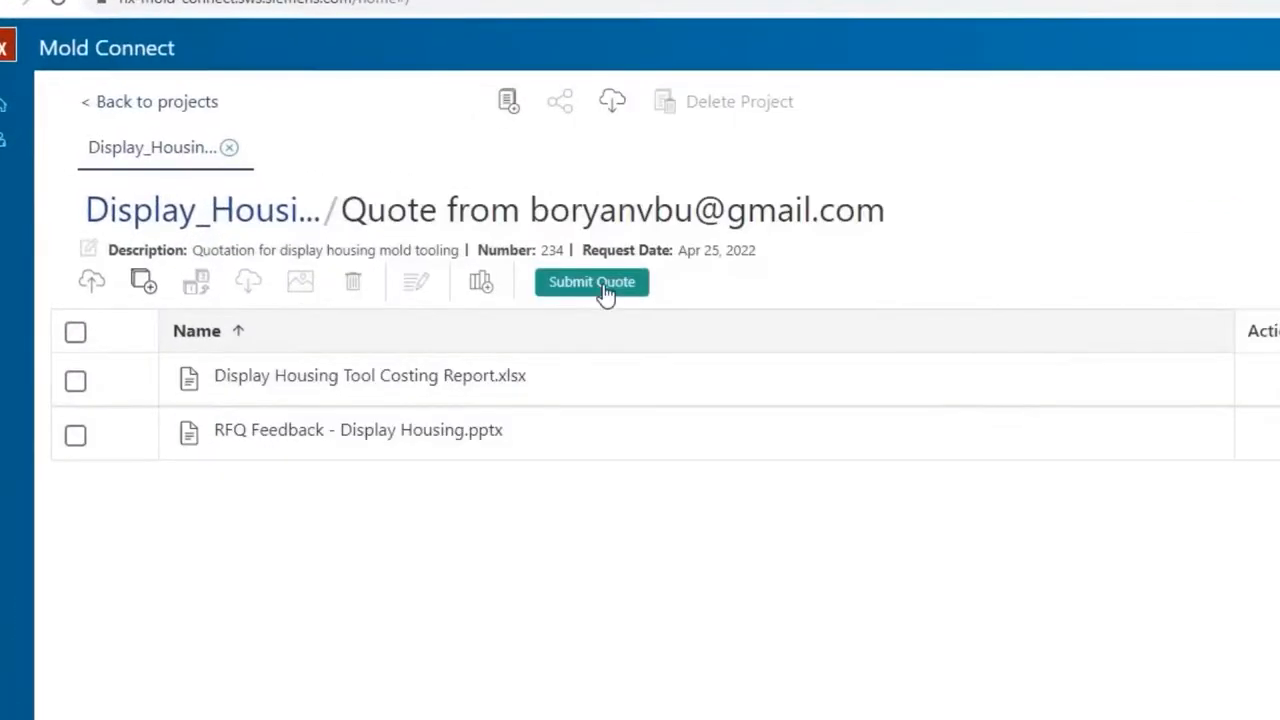
# Step: Submit the Display Housing quote with its costing report and RFQ feedback files
pyautogui.click(591, 281)
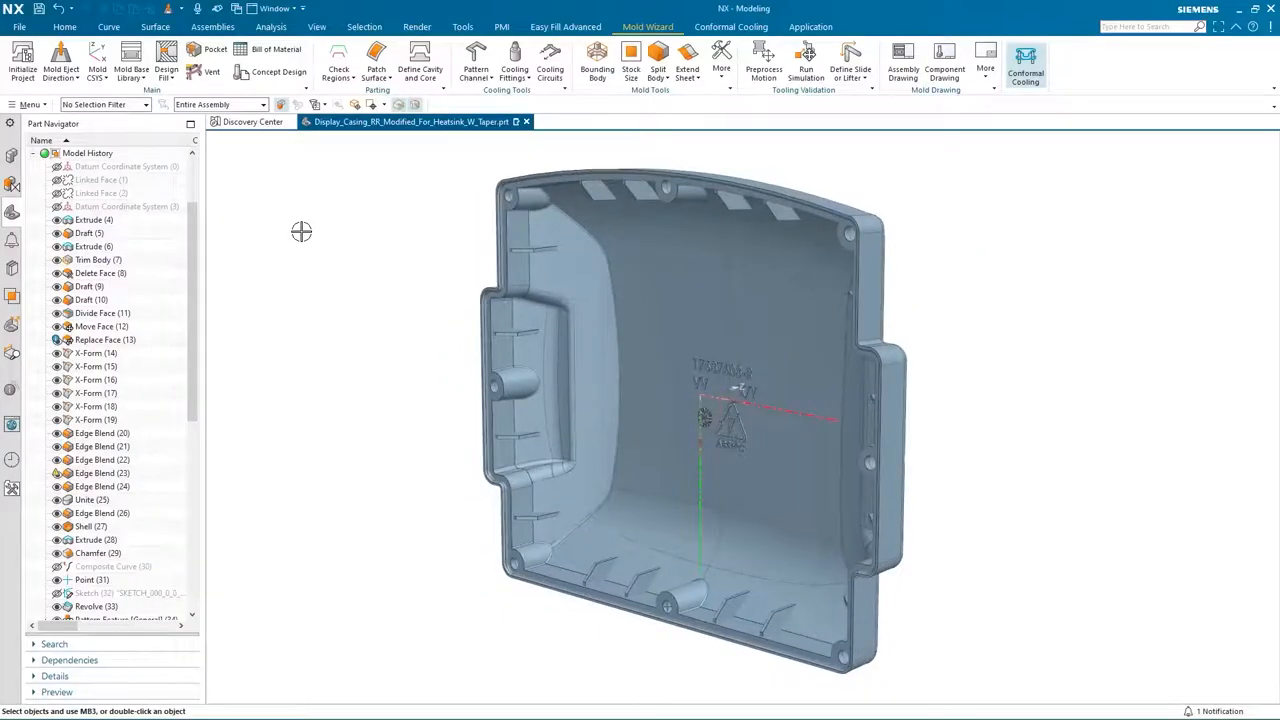
# Step: Open Infotainment Cover_top_125.prt, enclosed in its workpiece block, in a new tab
pyautogui.click(22, 57)
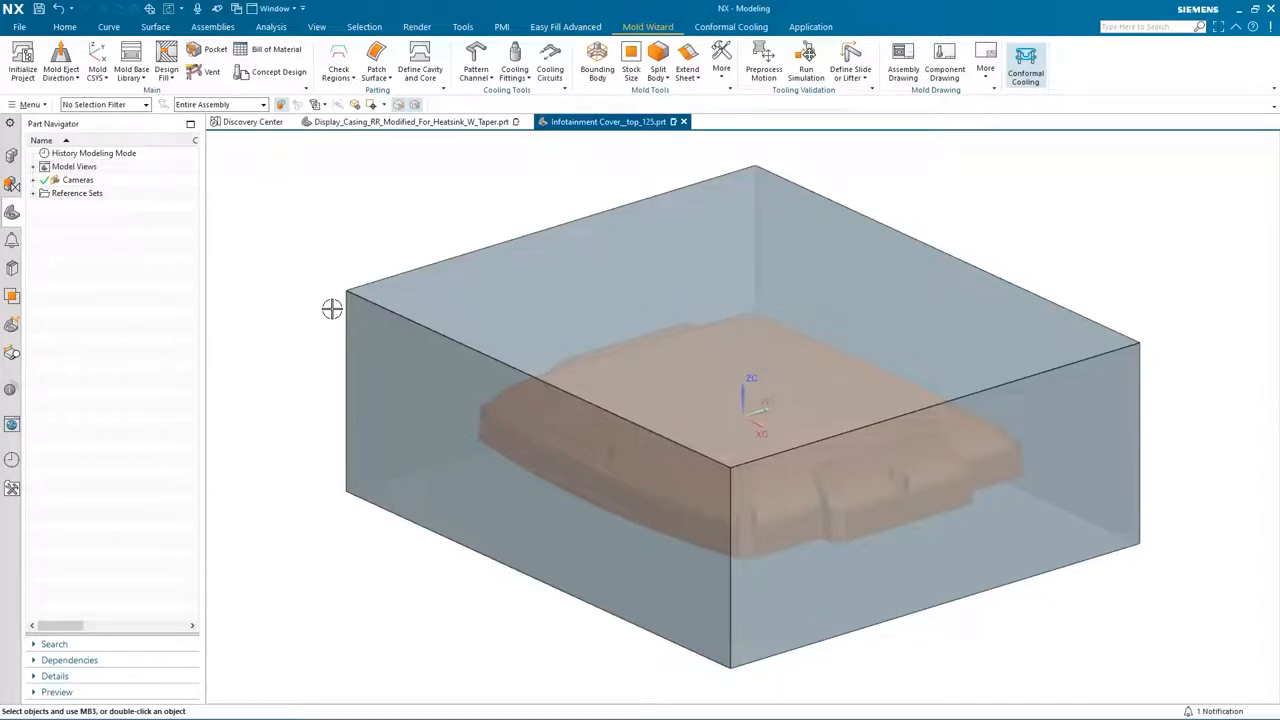
# Step: Lay out two balanced rectangular cavities along the Y-axis via Cavity Layout
pyautogui.click(97, 60)
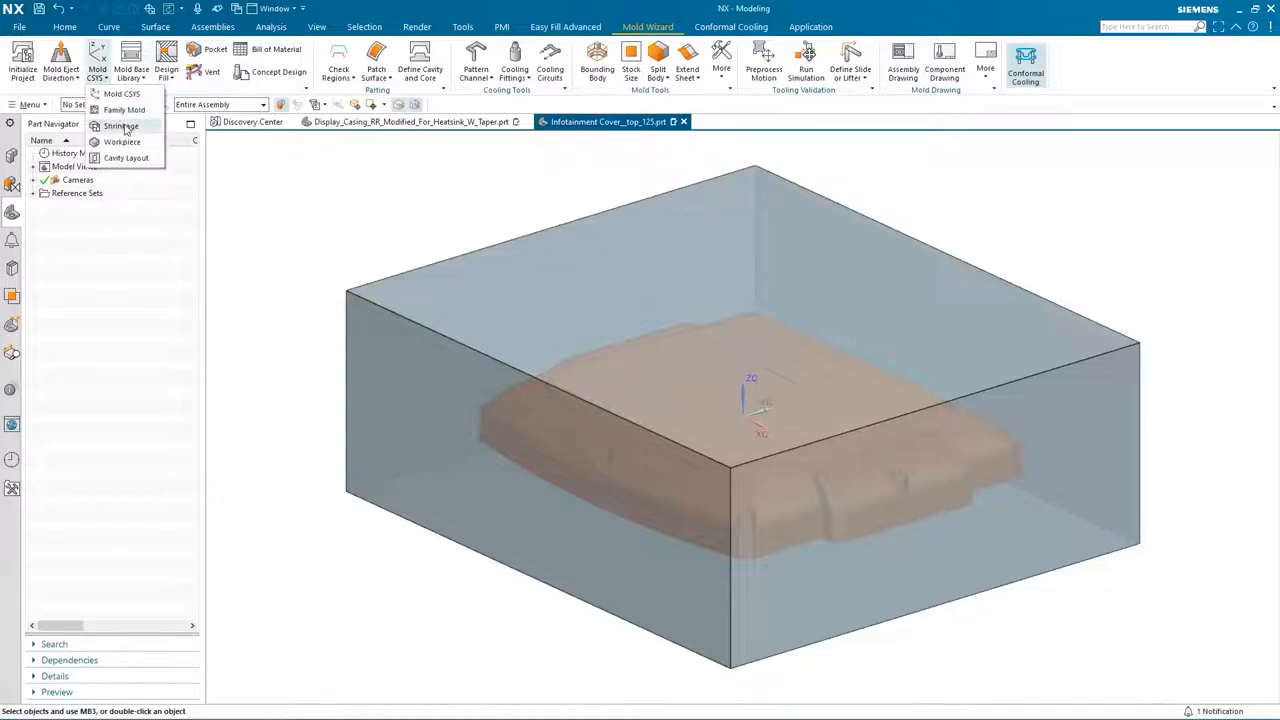
pyautogui.click(126, 158)
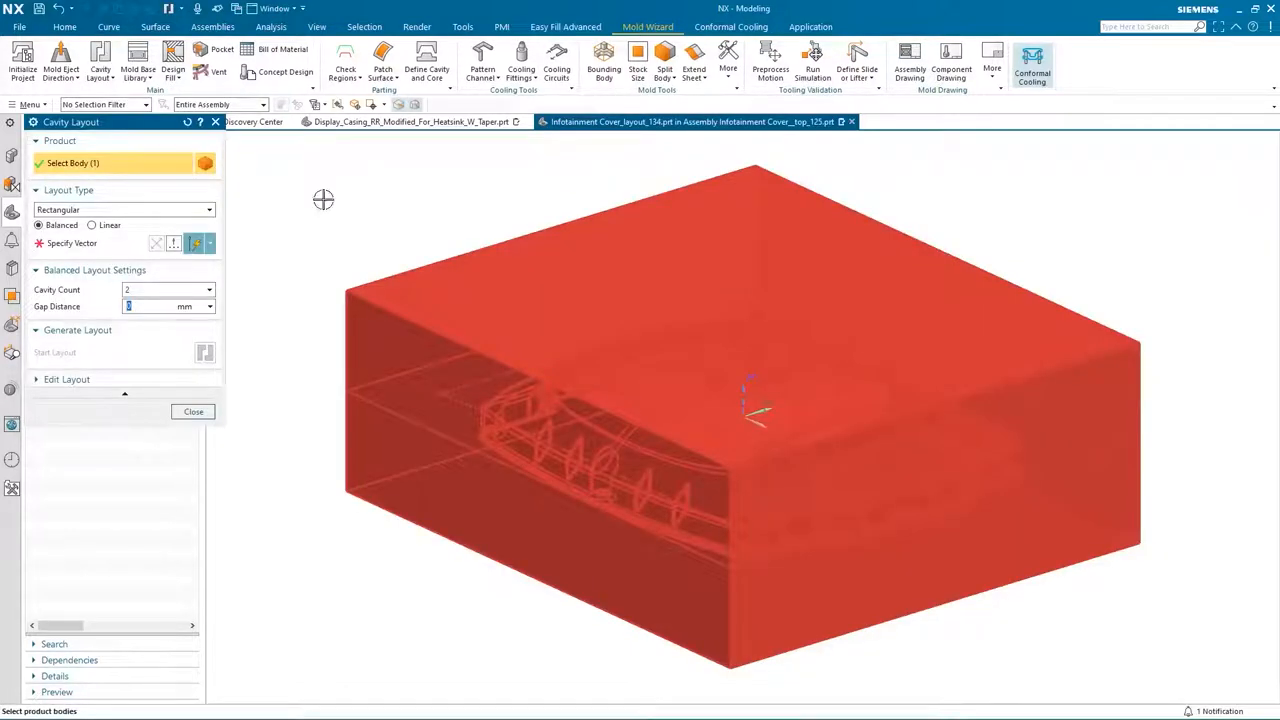
pyautogui.click(71, 243)
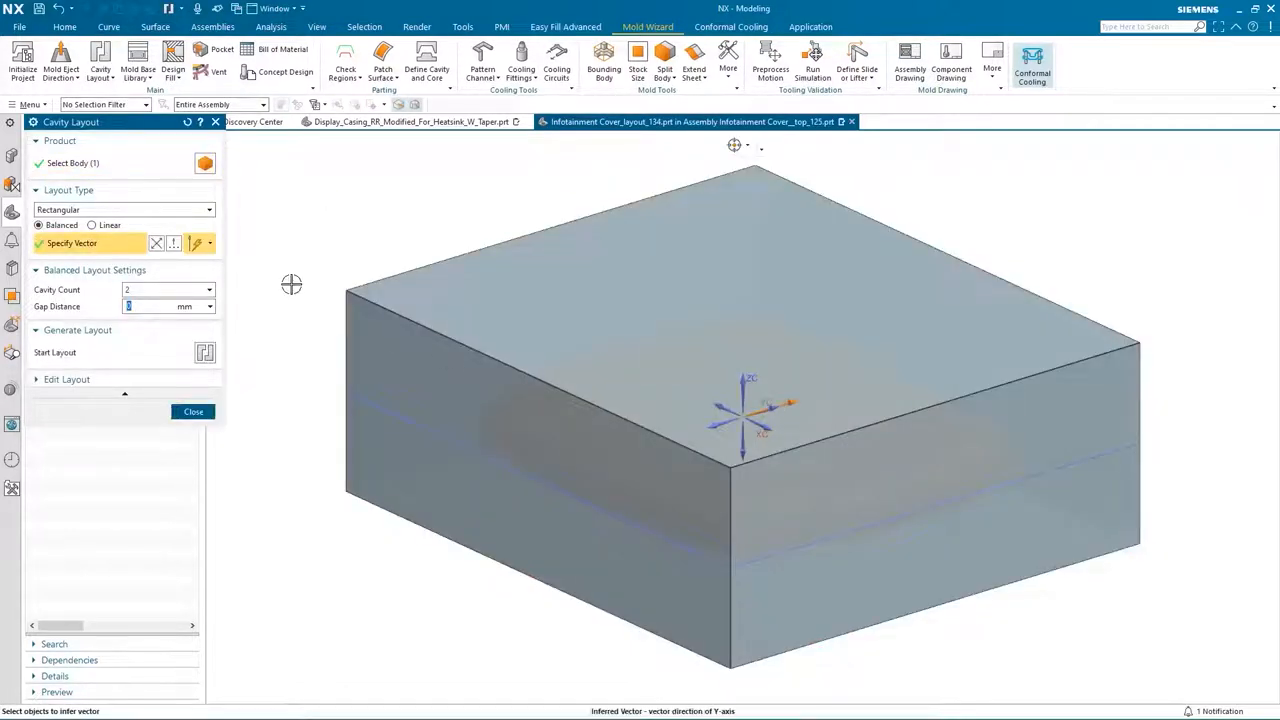